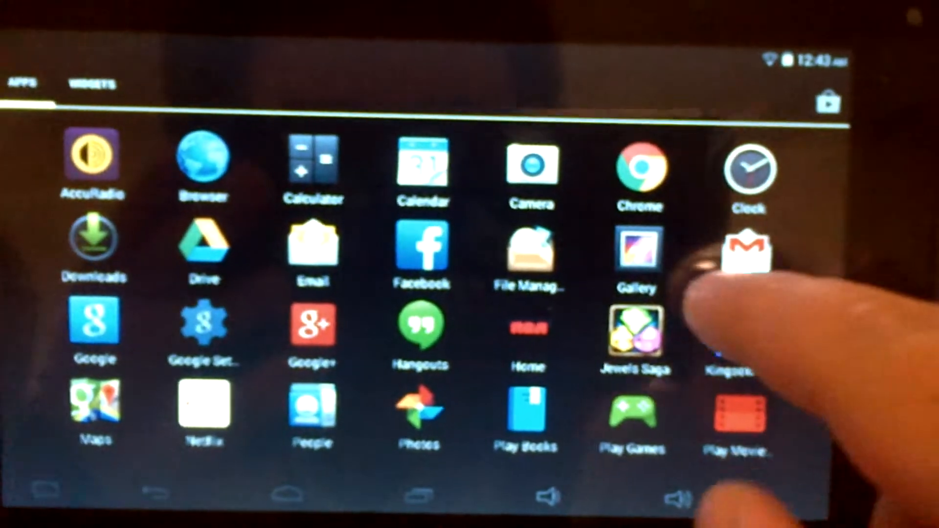
- Leave the app drawer and open Settings, landing on the Wi-Fi network list
scroll(left, 3)
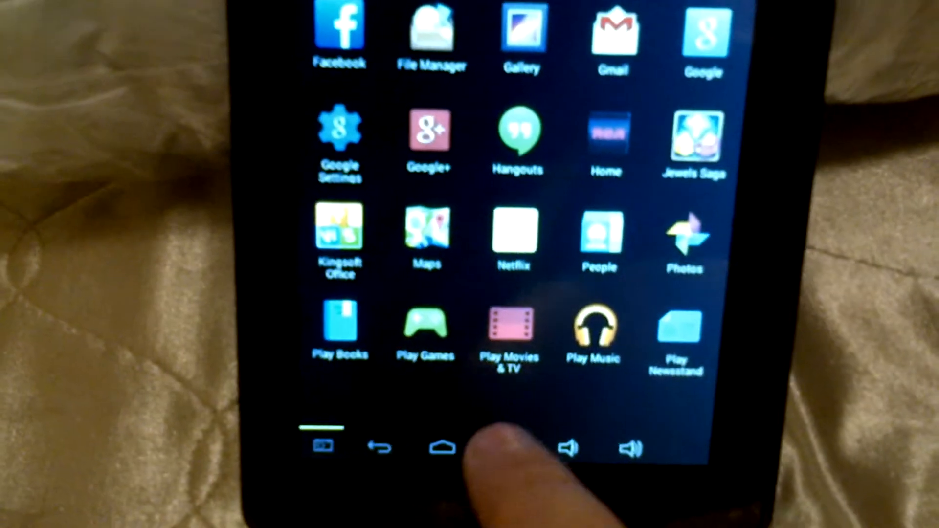
click(442, 448)
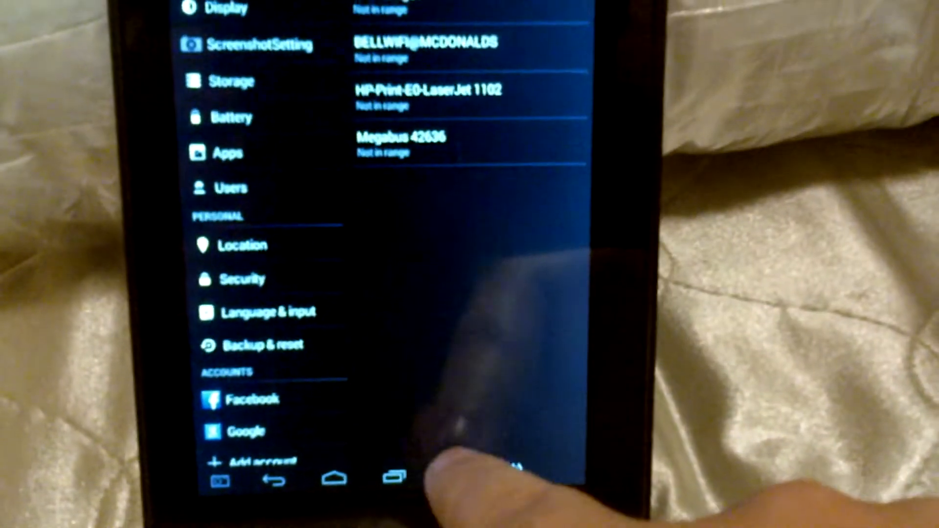
- Review the Internal Storage breakdown (about 5.24 GB free), then go back to the home screen
scroll(down, 3)
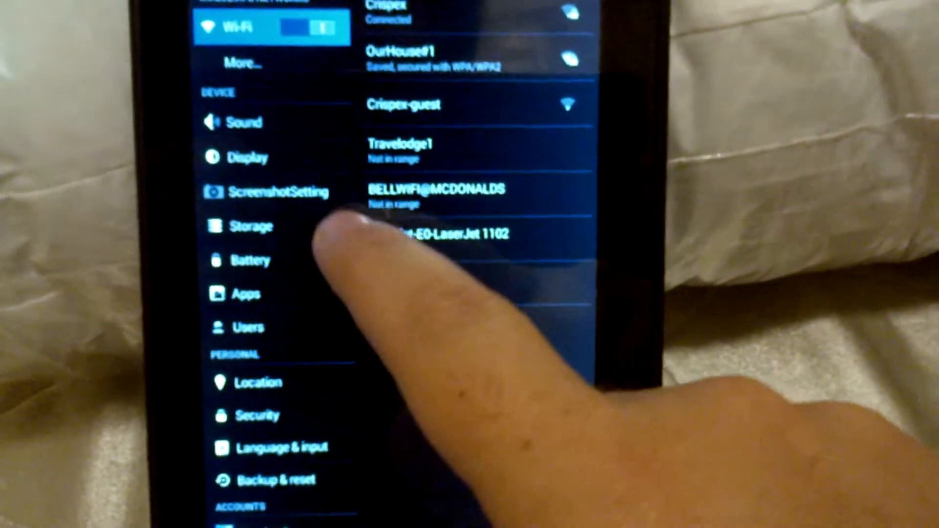
click(242, 260)
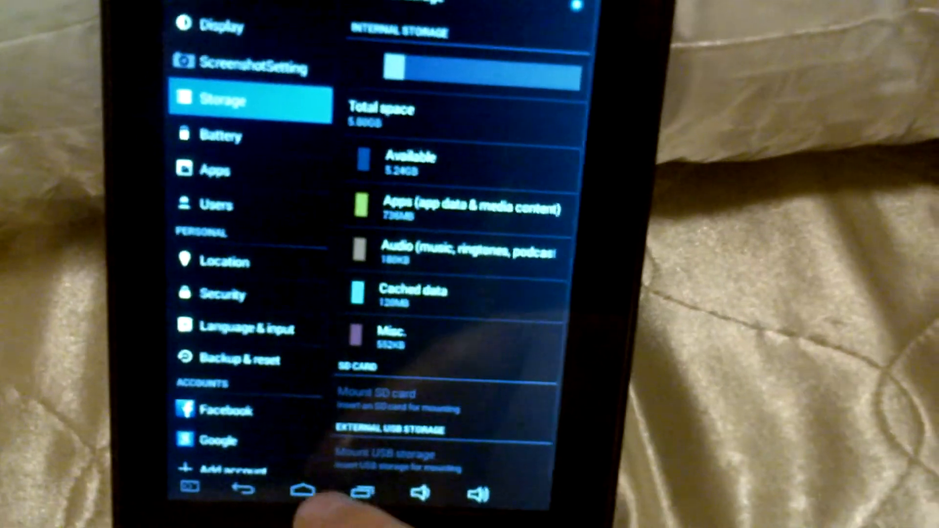
click(302, 492)
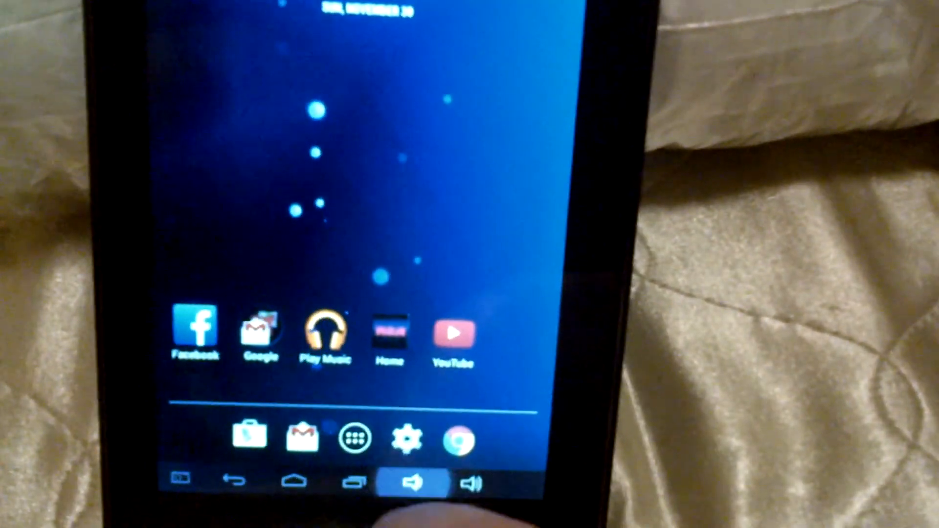